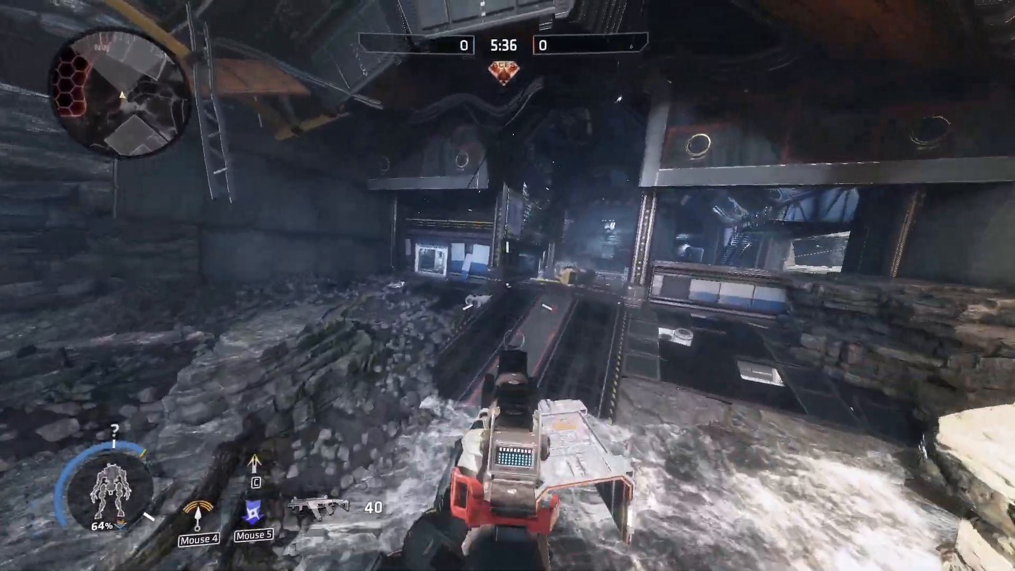
pyautogui.moveTo(507, 286)
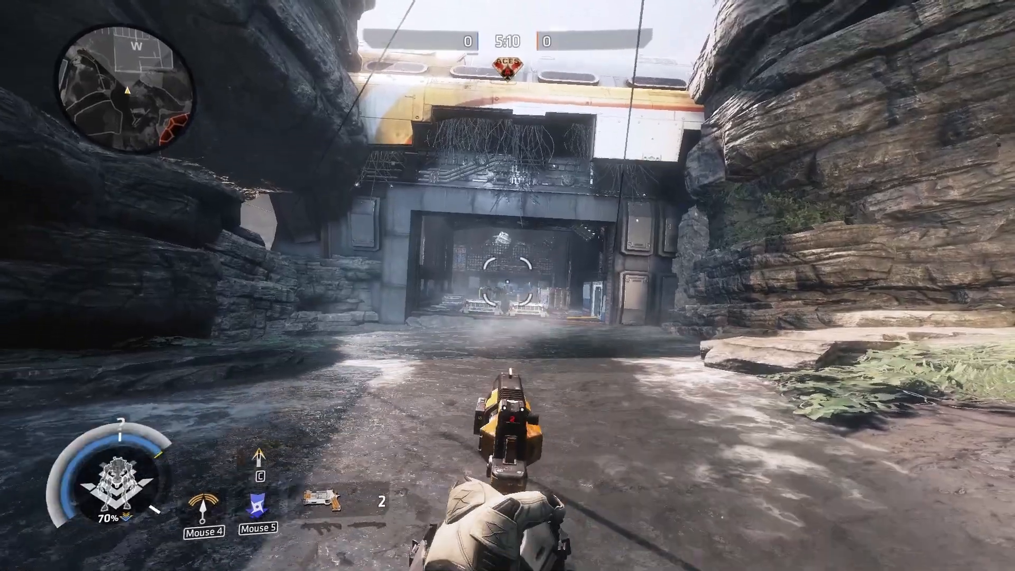
# Give yourself the mp_weapon_sniper (Kraber) via the console and return to play holding it.
pyautogui.press('`')
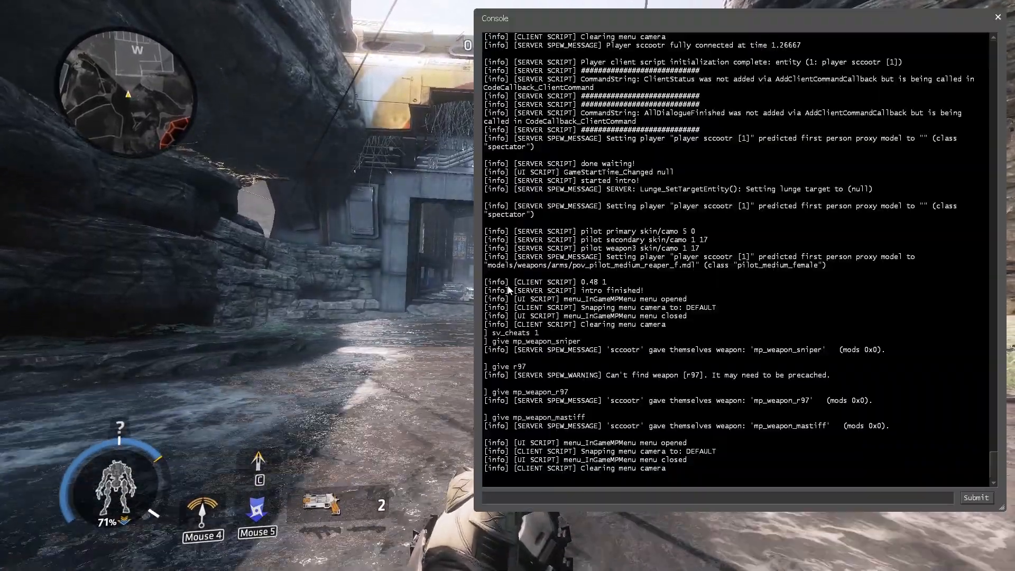
pyautogui.write('give krab')
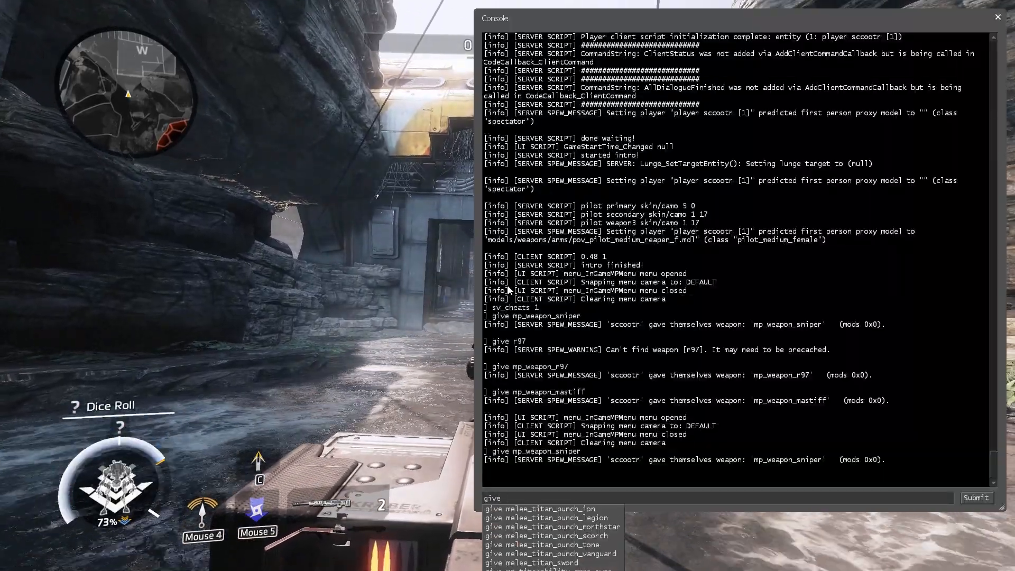
pyautogui.write('kra')
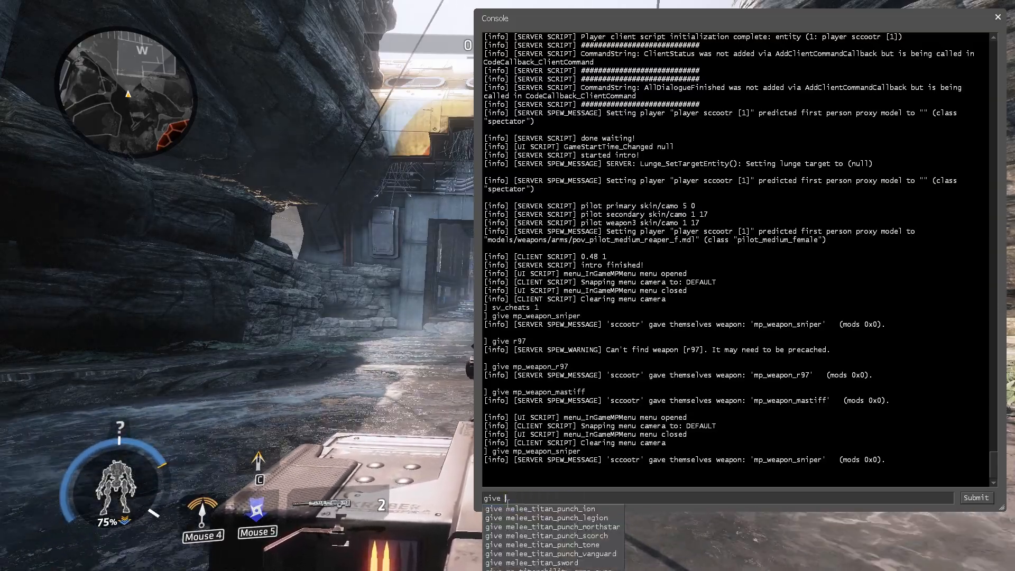
pyautogui.write('kra')
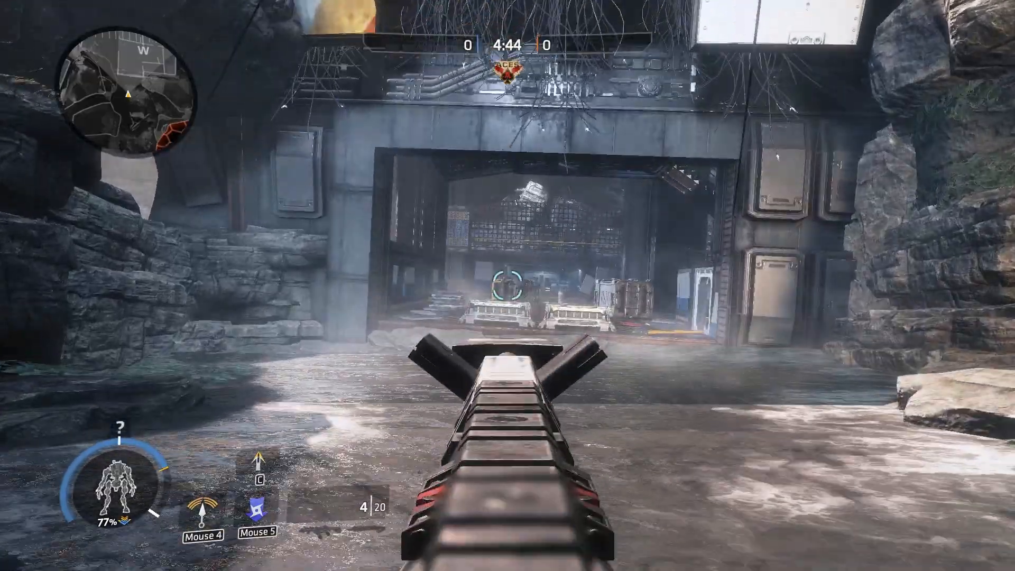
# Fire the Kraber twice at the gate to show its first-person view.
pyautogui.click(508, 285)
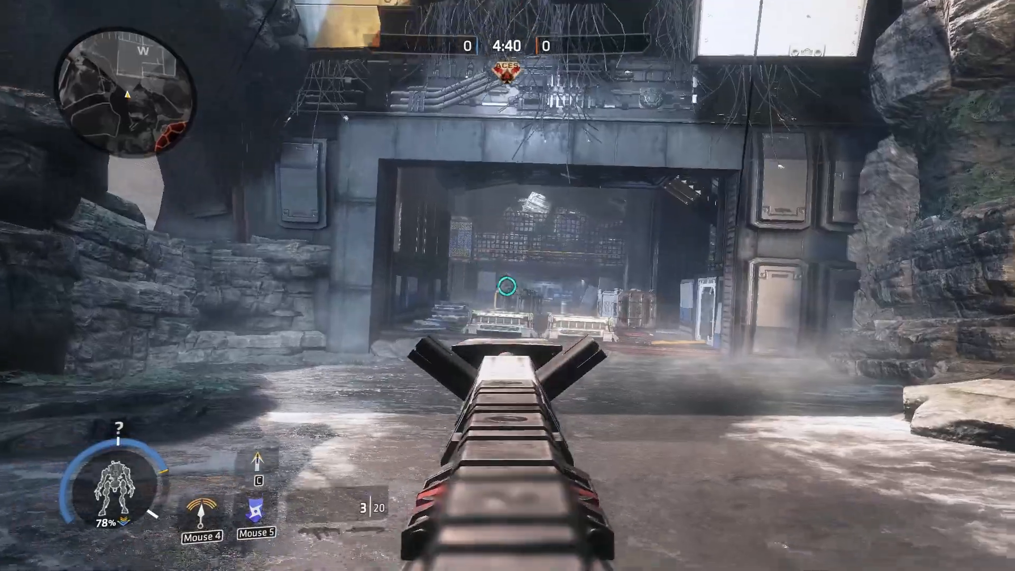
pyautogui.click(508, 290)
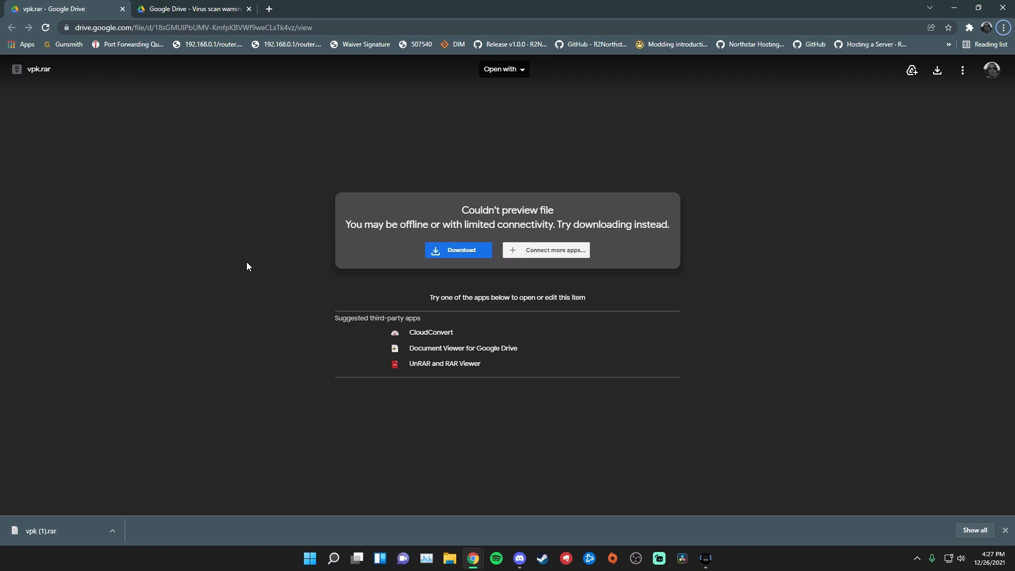
# Switch to Google Drive's virus-scan warning page for the 374 MB vpk.rar.
pyautogui.click(458, 250)
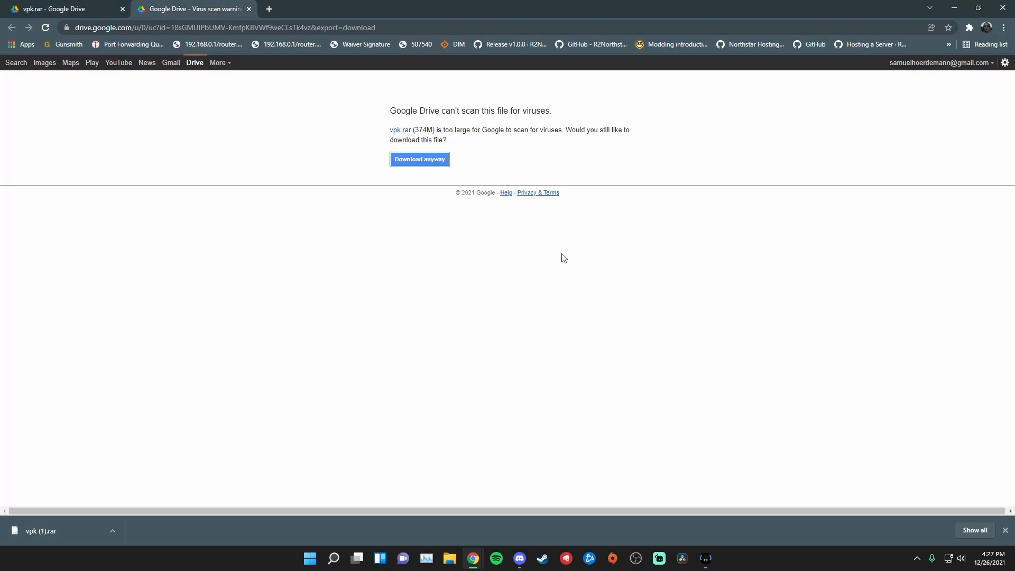
pyautogui.moveTo(570, 244)
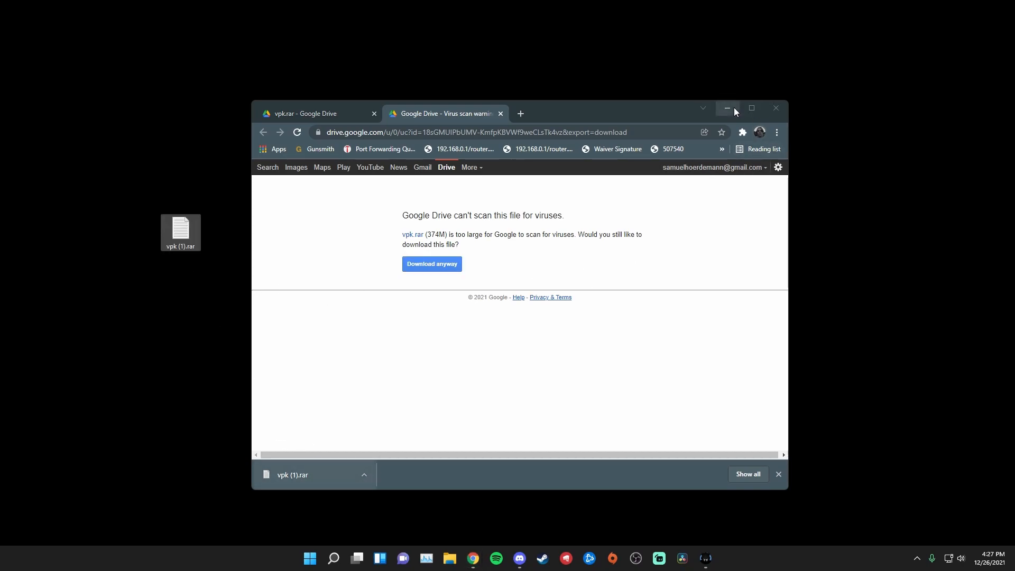
# From the Steam library, browse Titanfall 2's local install files in File Explorer.
pyautogui.rightClick(180, 231)
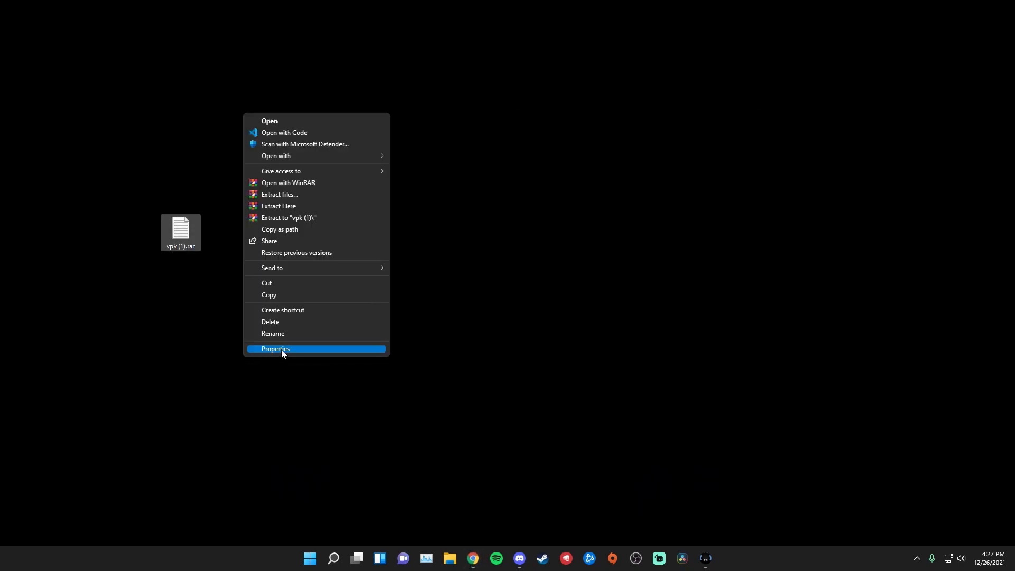
pyautogui.moveTo(308, 195)
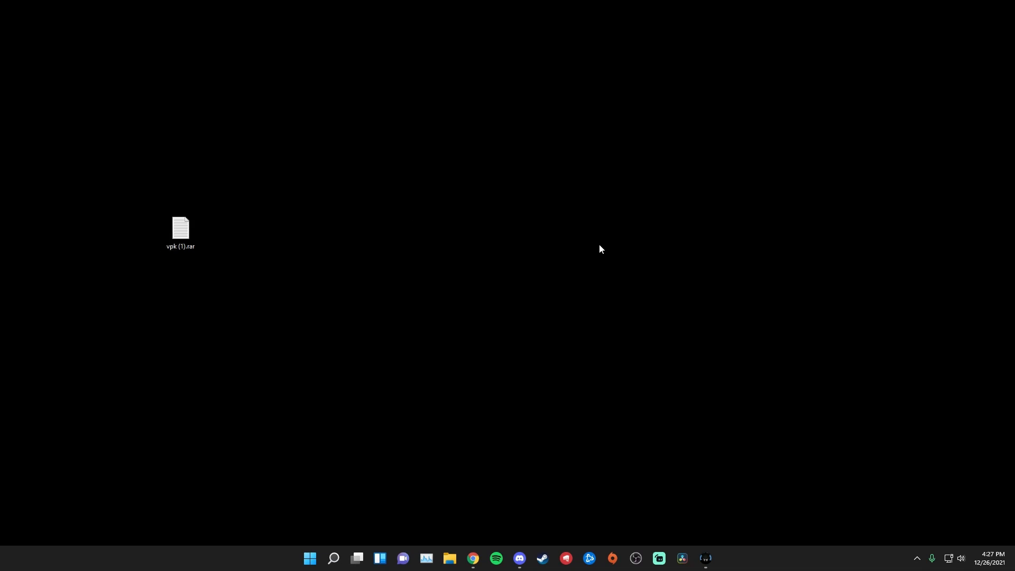
pyautogui.doubleClick(179, 228)
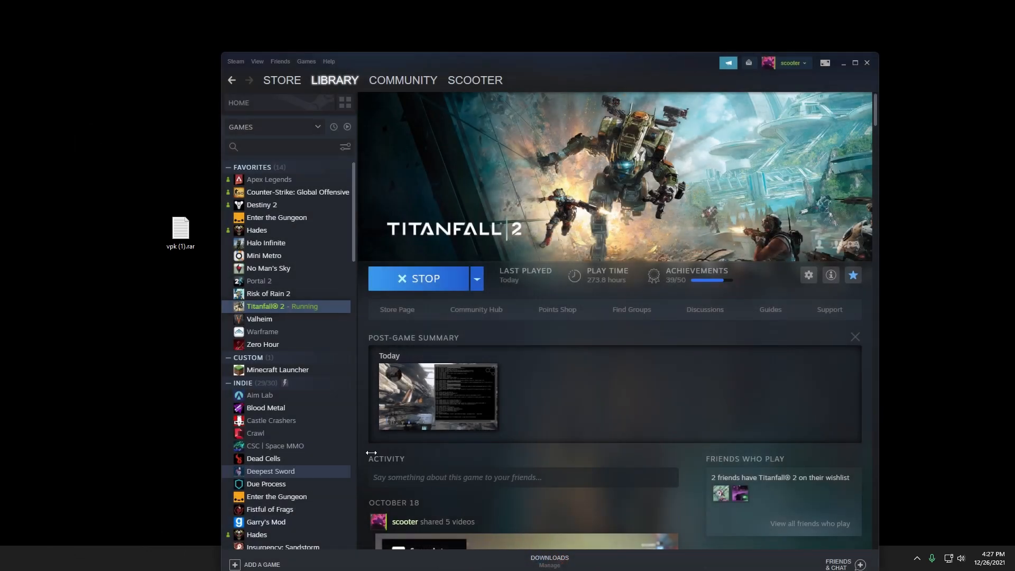
pyautogui.rightClick(284, 306)
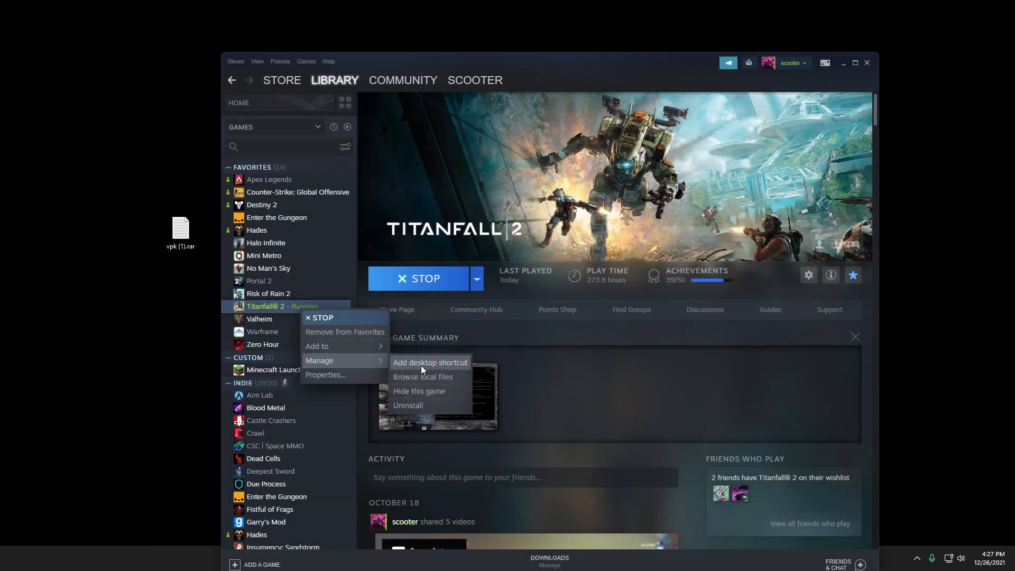
pyautogui.click(423, 376)
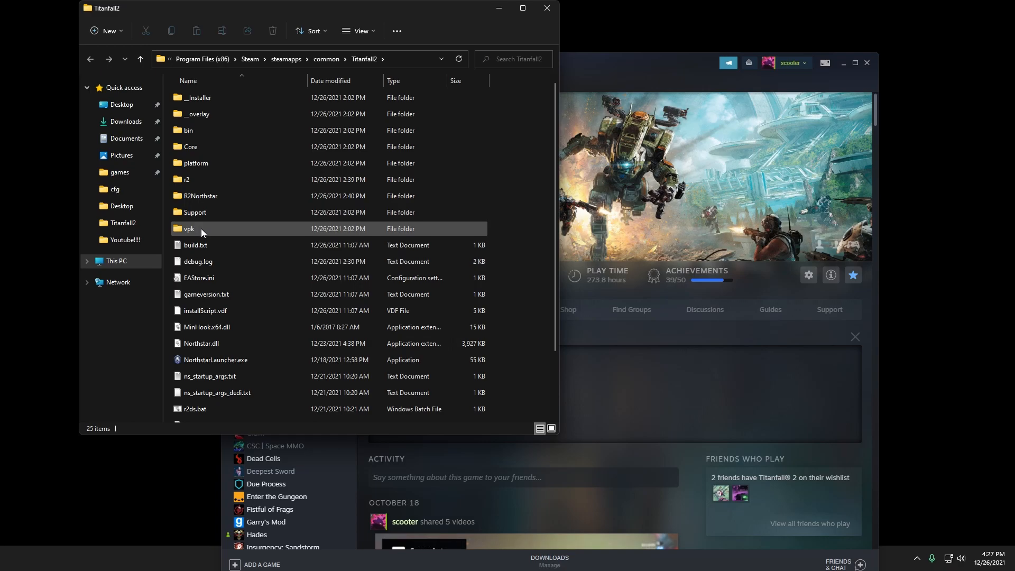
# Open the vpk folder inside the Titanfall2 install directory.
pyautogui.doubleClick(189, 228)
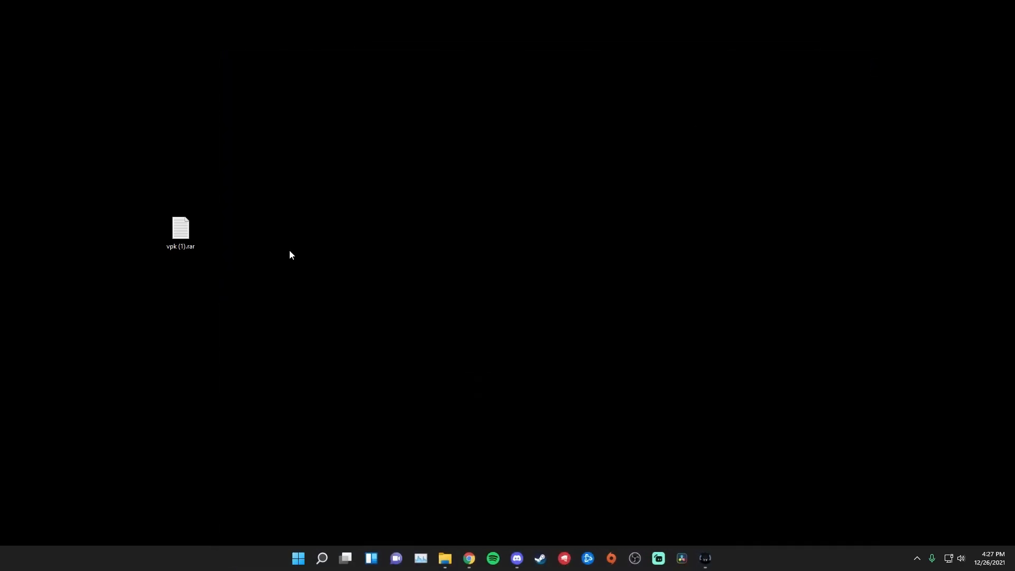
pyautogui.moveTo(729, 416)
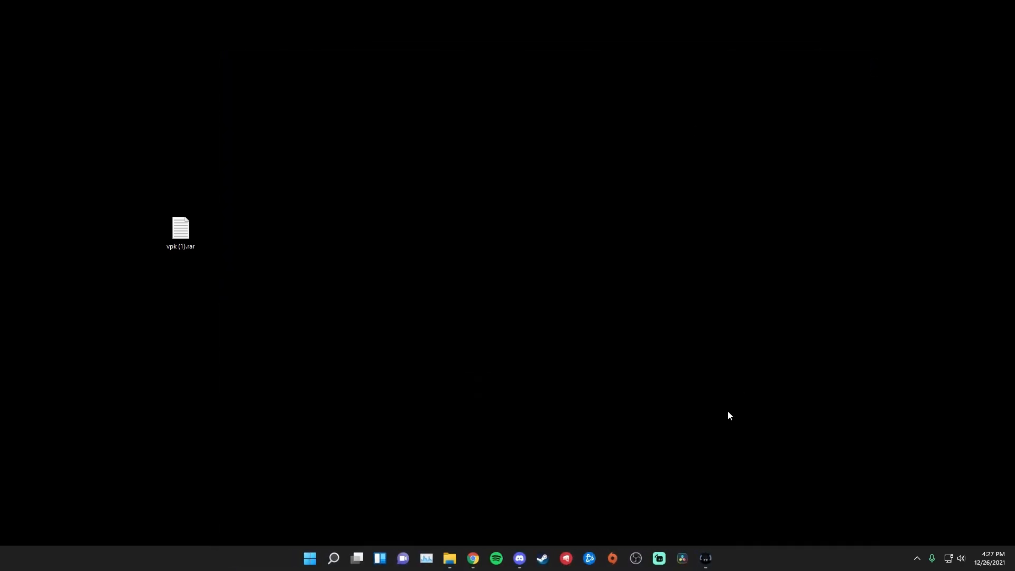